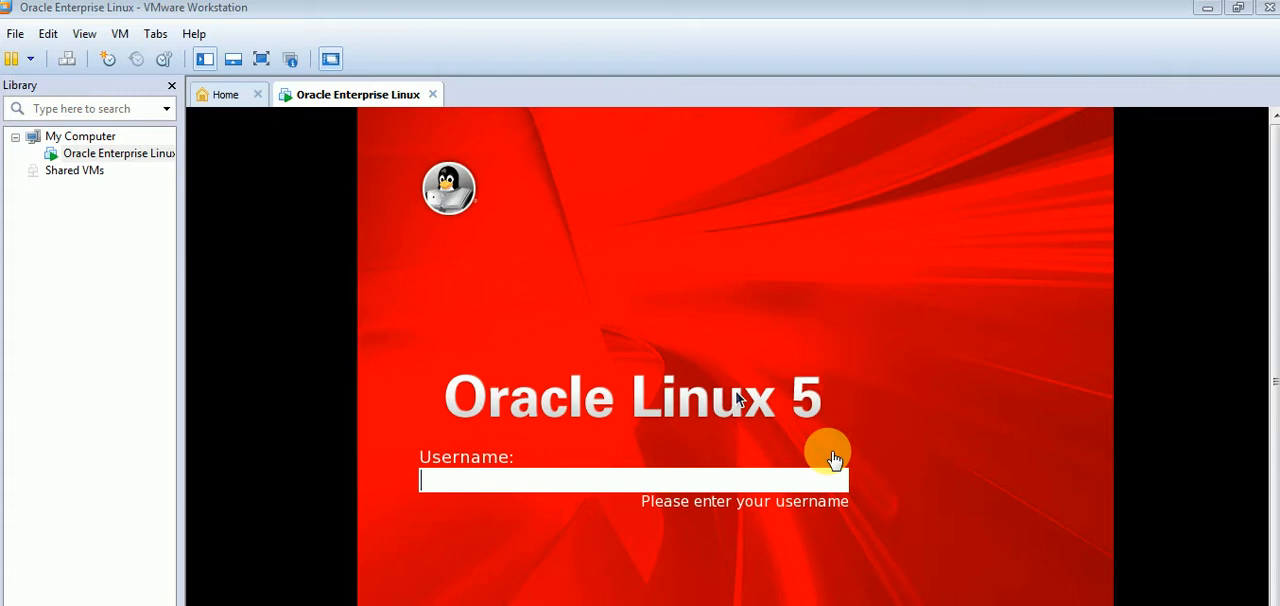
{"action": "mouse_move", "coordinate": [920, 212]}
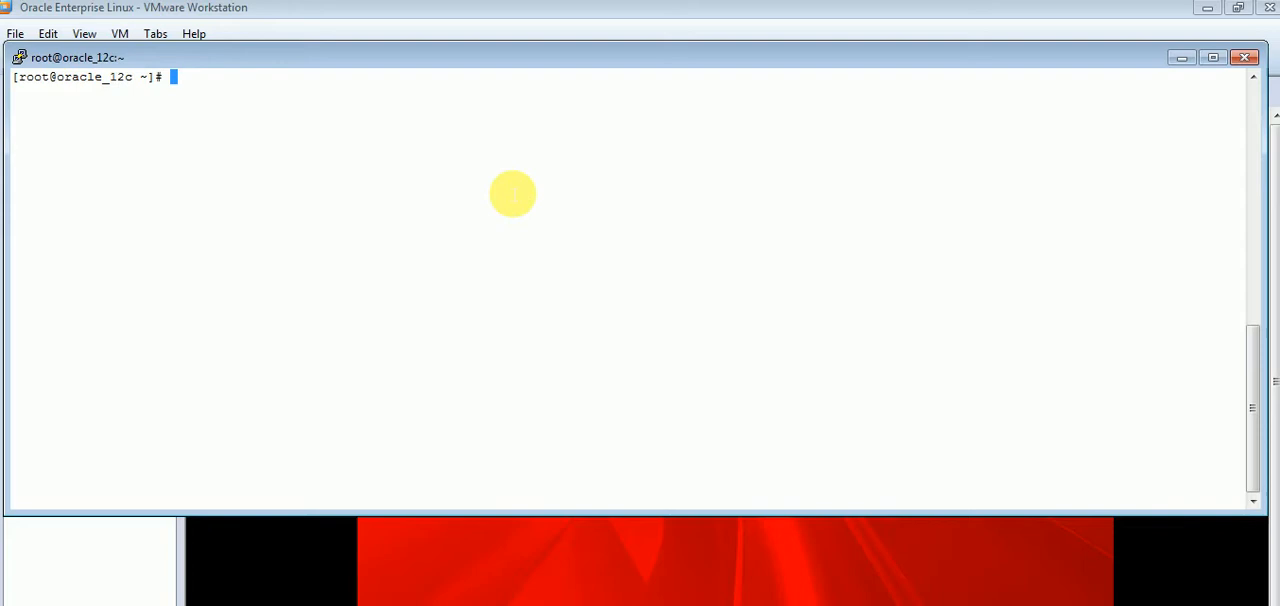
Step: Run date to show the system time, Fri Nov 10 23:02:19 IST 2017, then add blank prompts
{"action": "key", "text": "Return"}
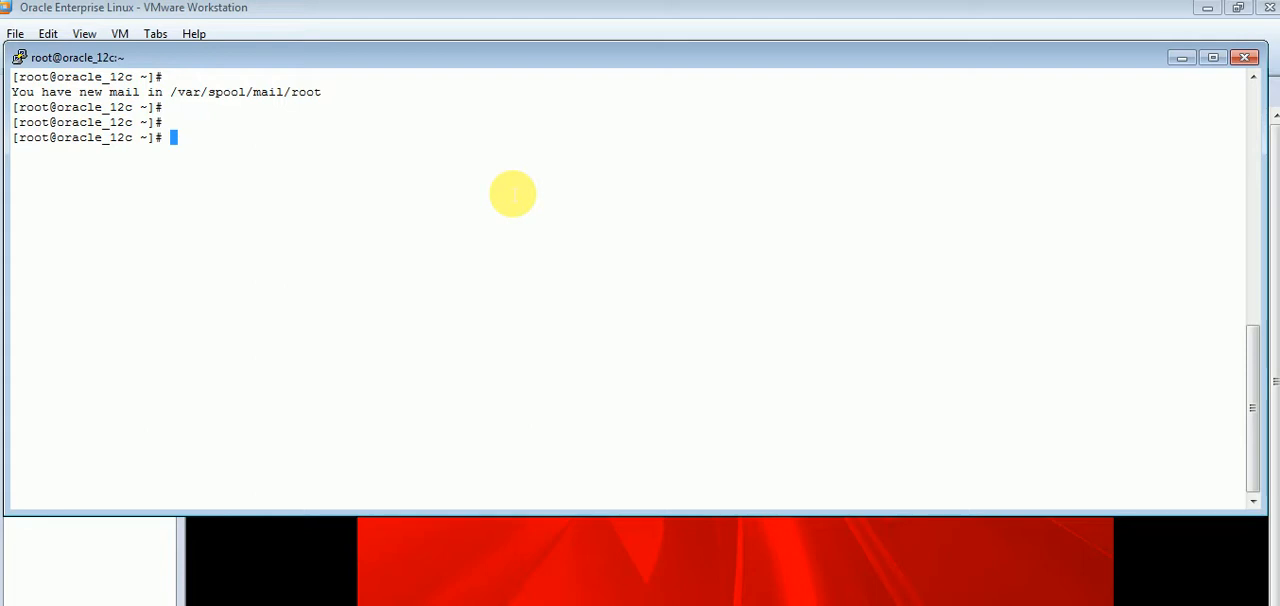
{"action": "type", "text": "d"}
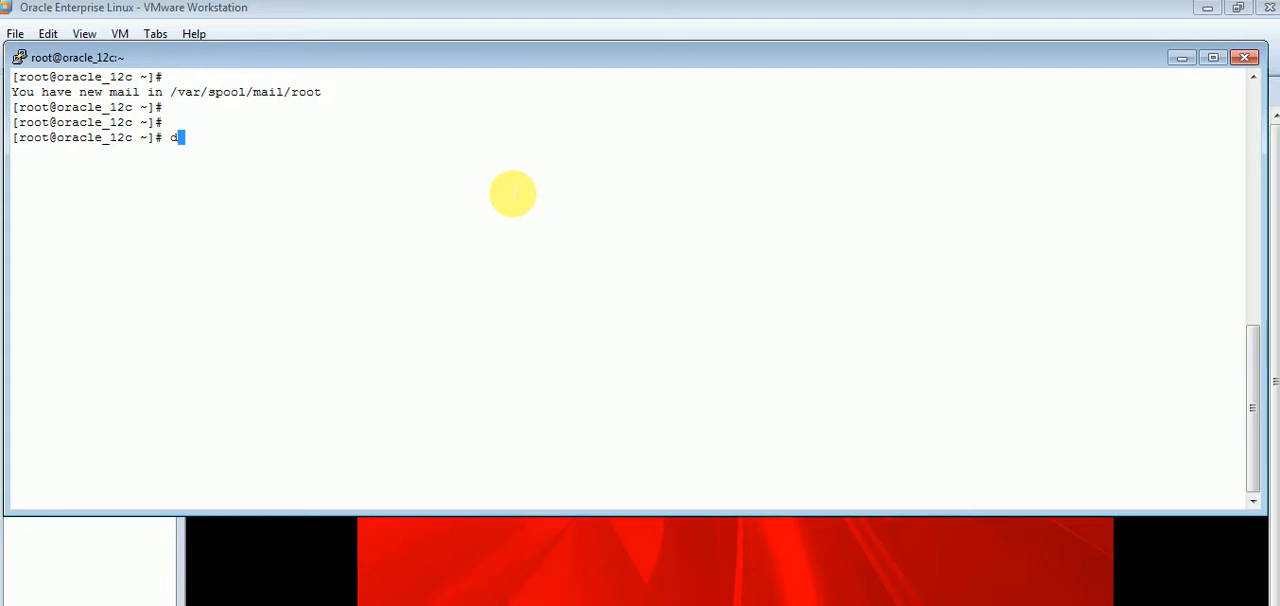
{"action": "type", "text": "ate"}
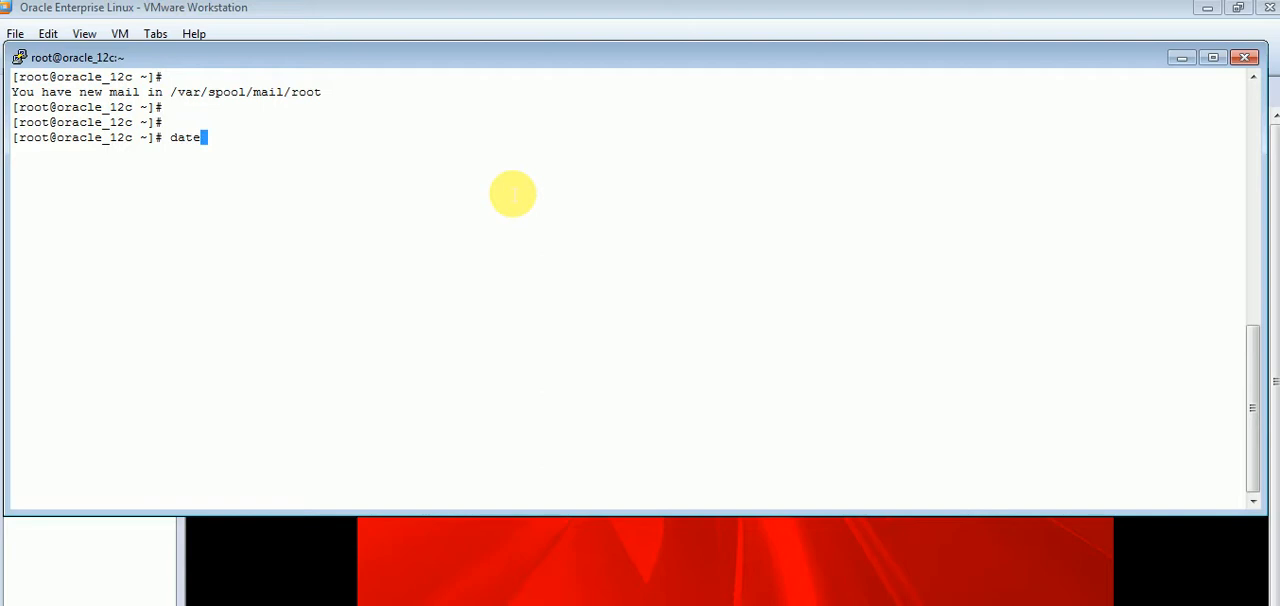
{"action": "key", "text": "Return"}
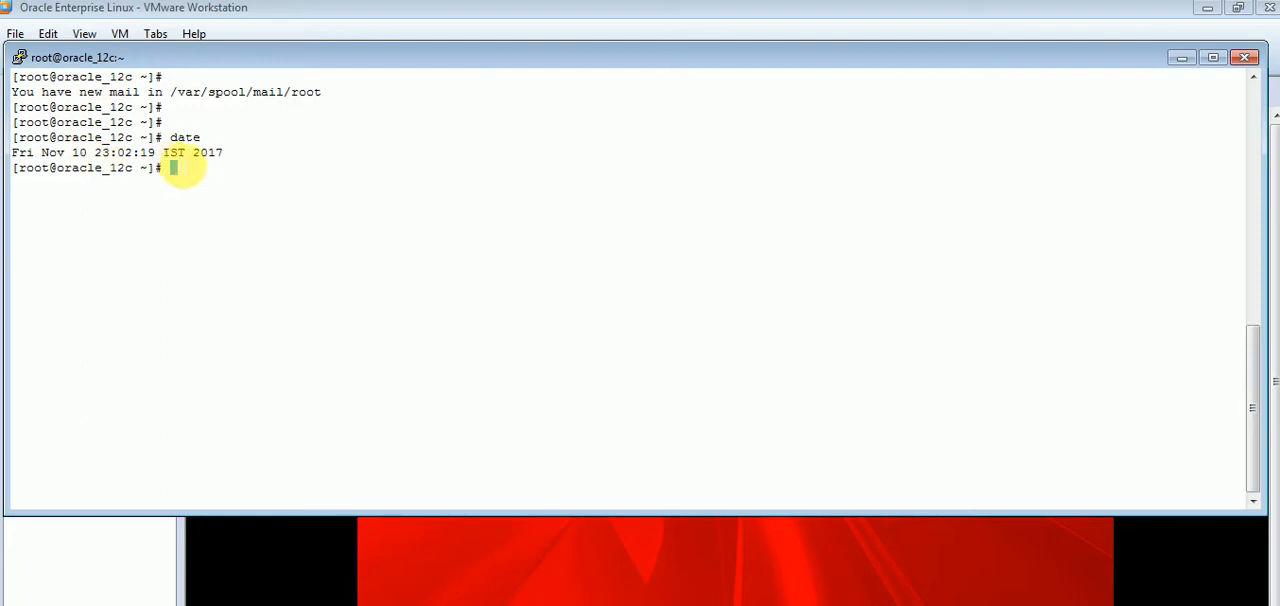
{"action": "key", "text": "Return"}
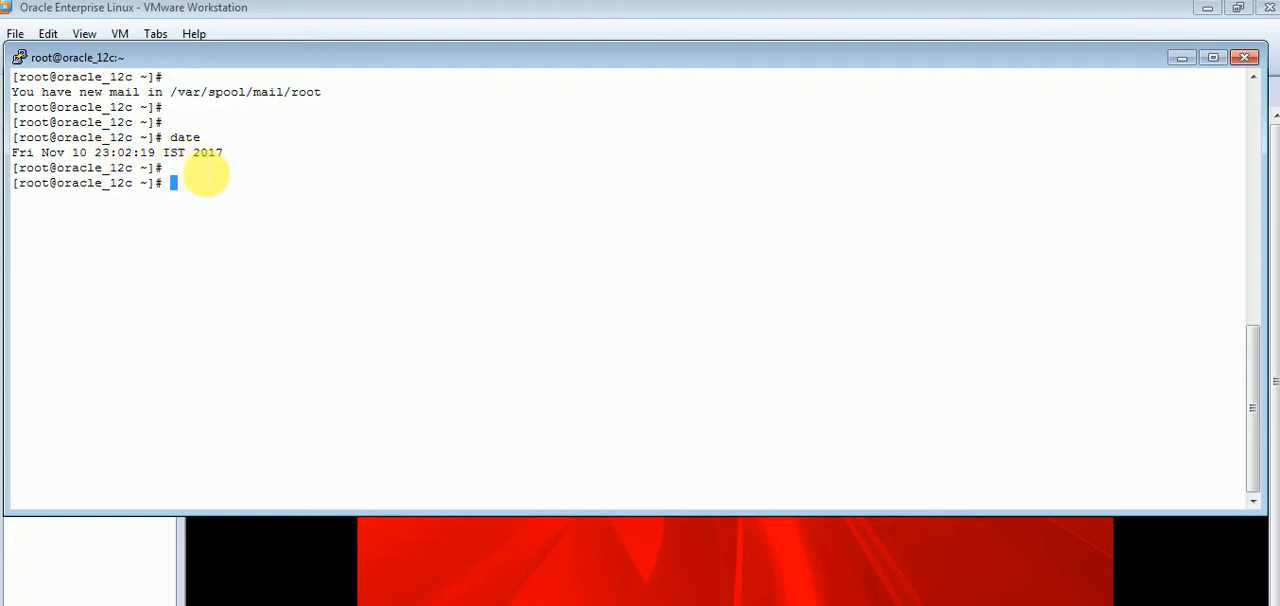
{"action": "key", "text": "Return"}
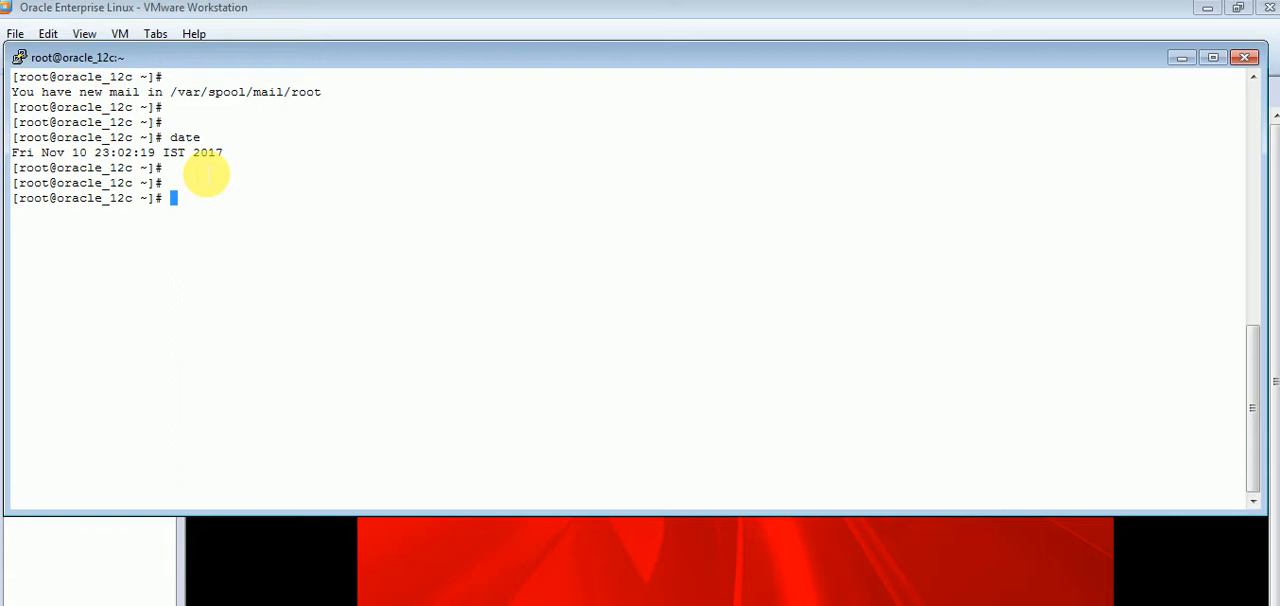
Step: Run hwclock to read the hardware clock, Wed 11 Oct 2017 11:02:33 PM IST
{"action": "type", "text": "hwclo"}
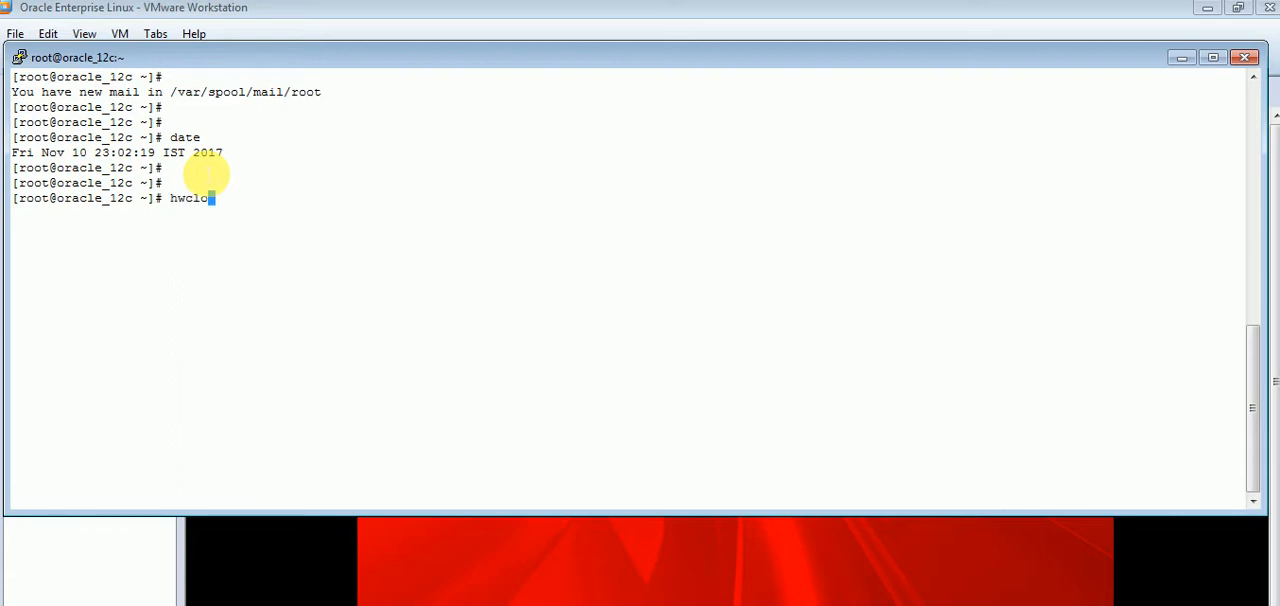
{"action": "type", "text": "ck"}
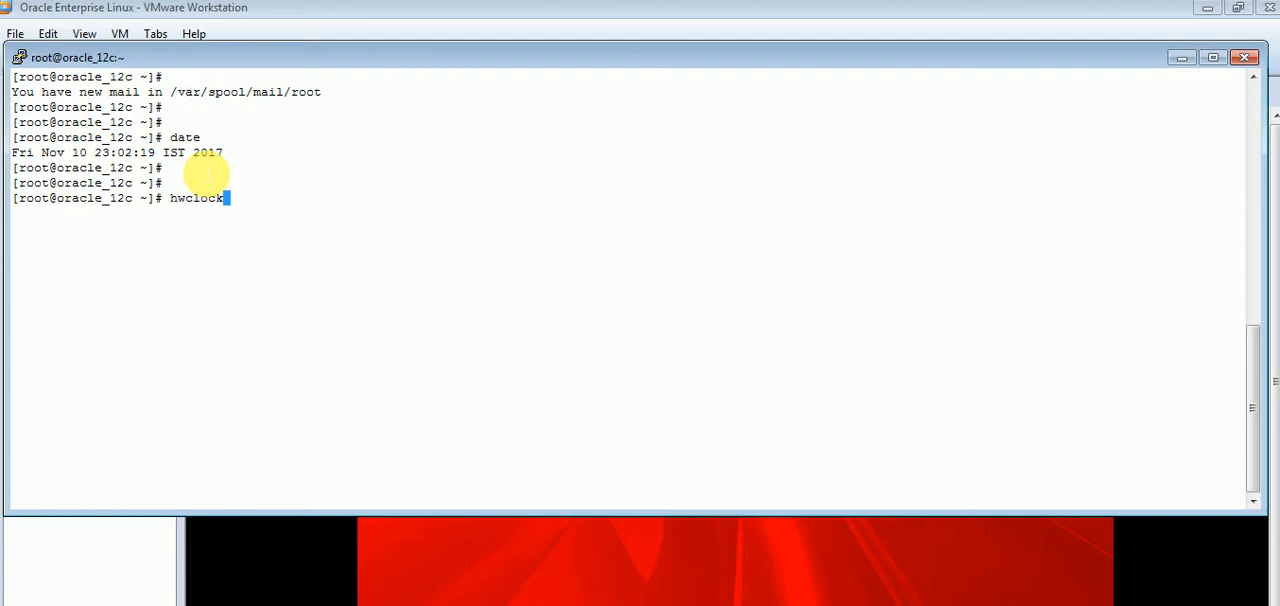
{"action": "key", "text": "Return"}
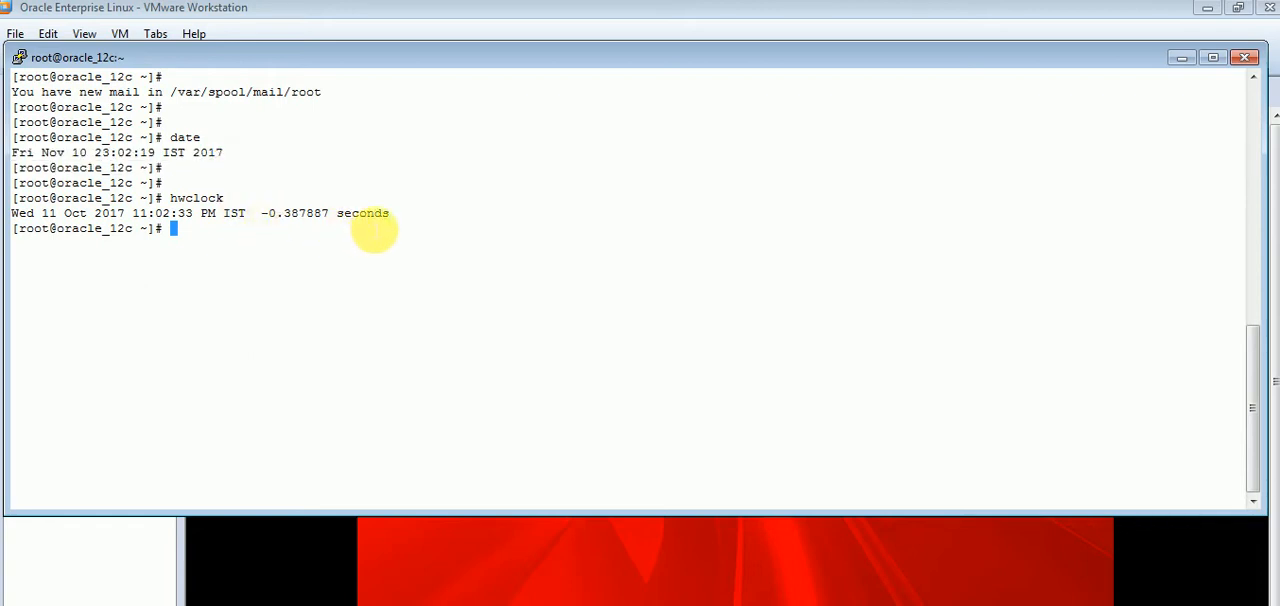
{"action": "key", "text": "Return"}
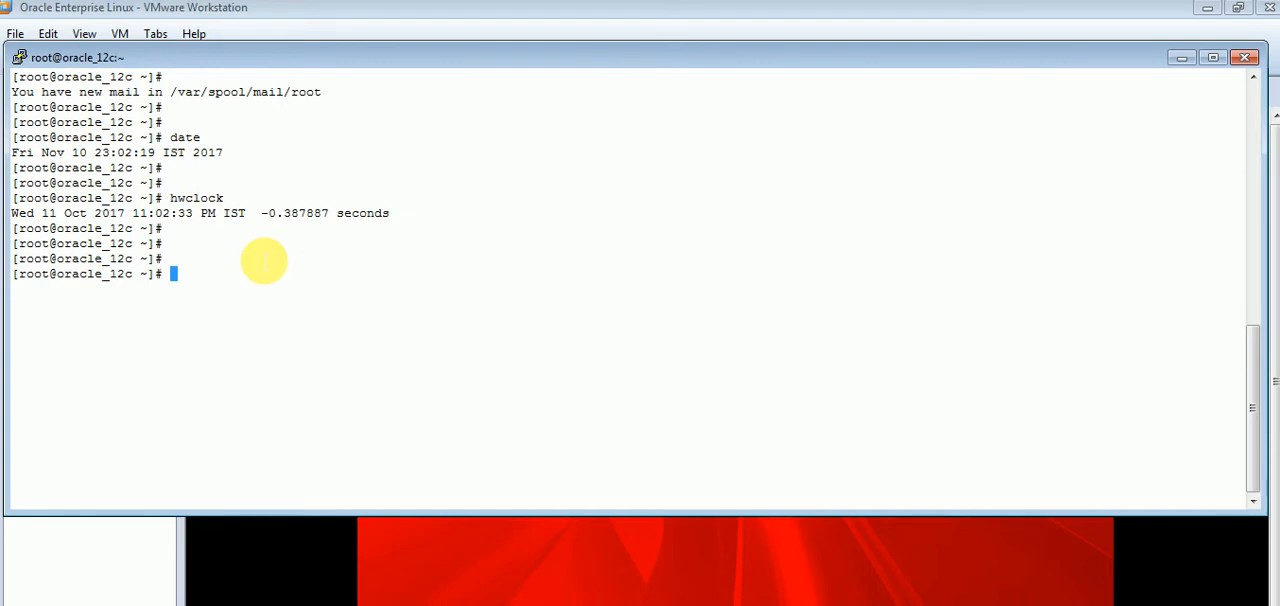
Step: Run hwclock --set --date "11/10/2017 23:03:00" to reset the hardware clock
{"action": "type", "text": "hwclock"}
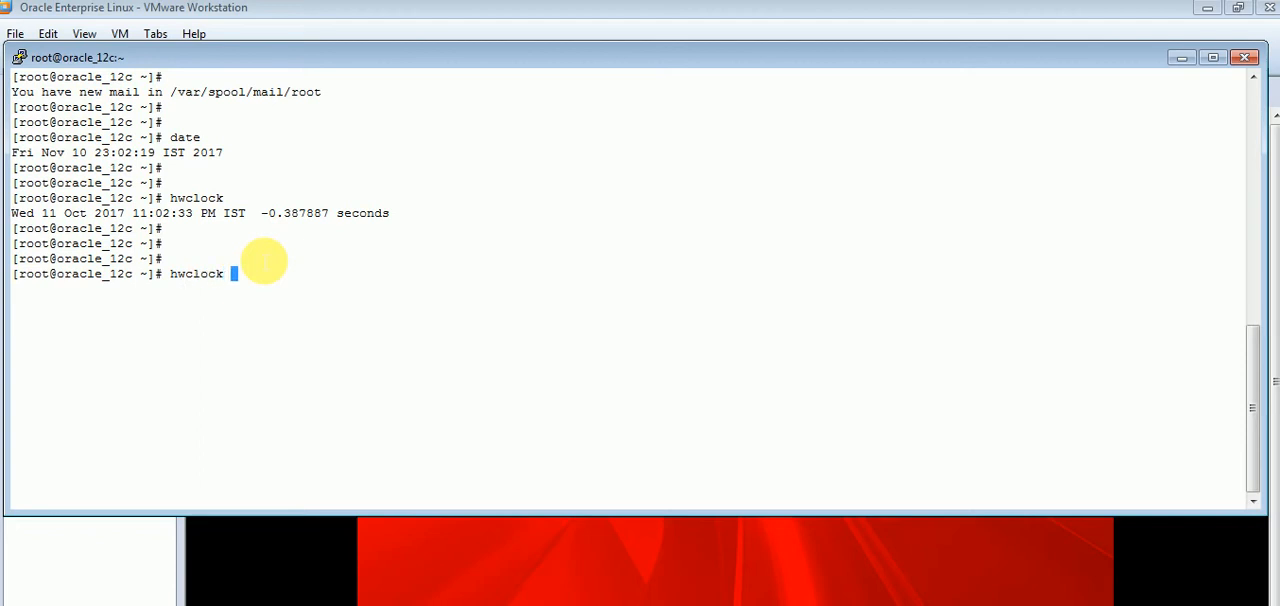
{"action": "type", "text": "--"}
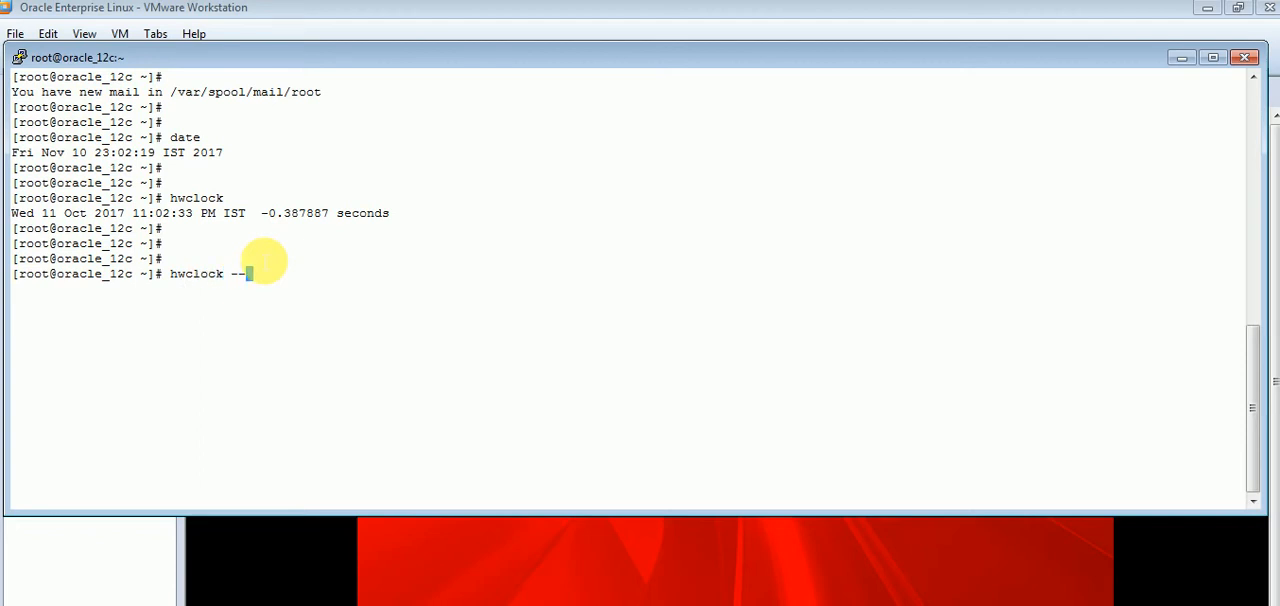
{"action": "type", "text": "set"}
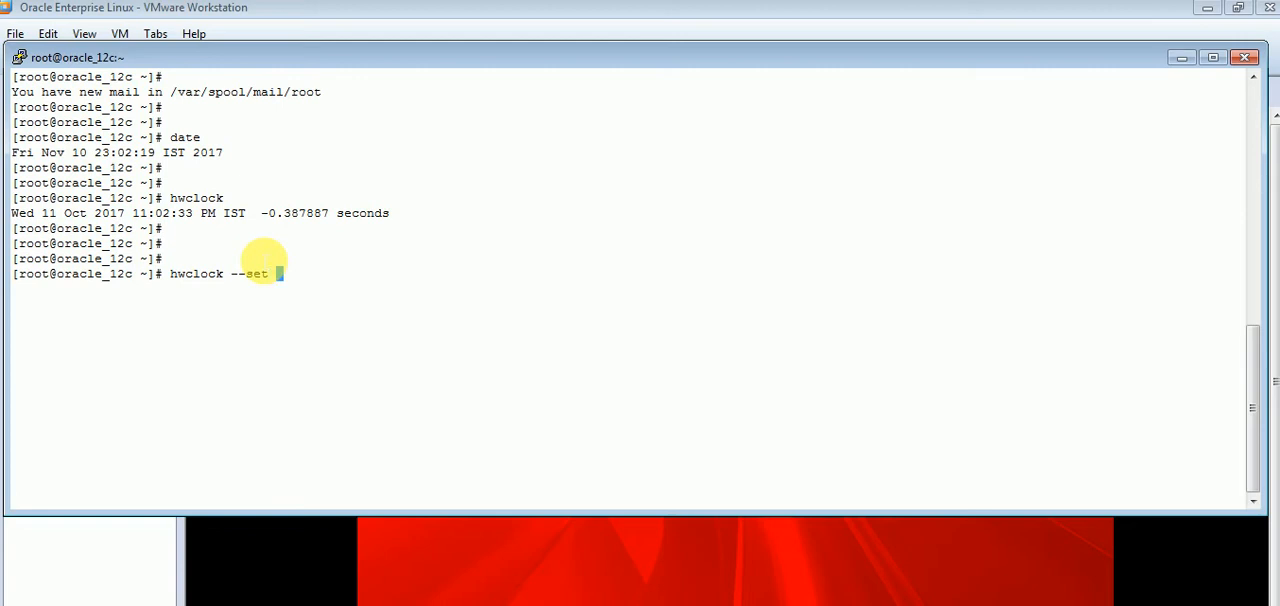
{"action": "type", "text": "--dat"}
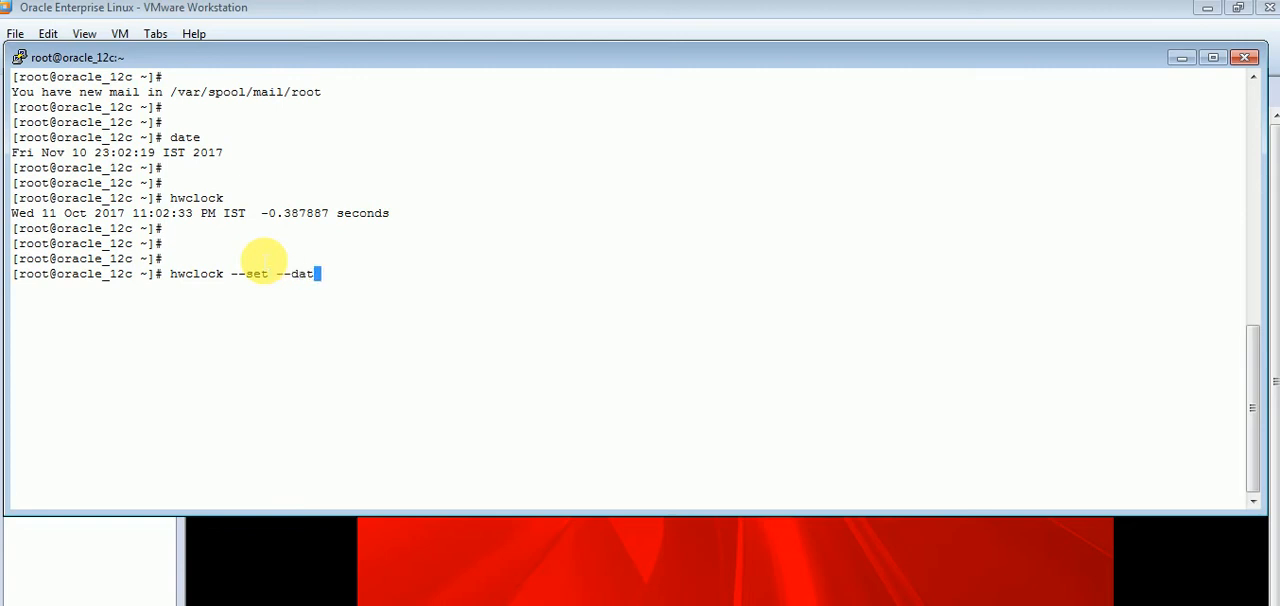
{"action": "type", "text": "e"}
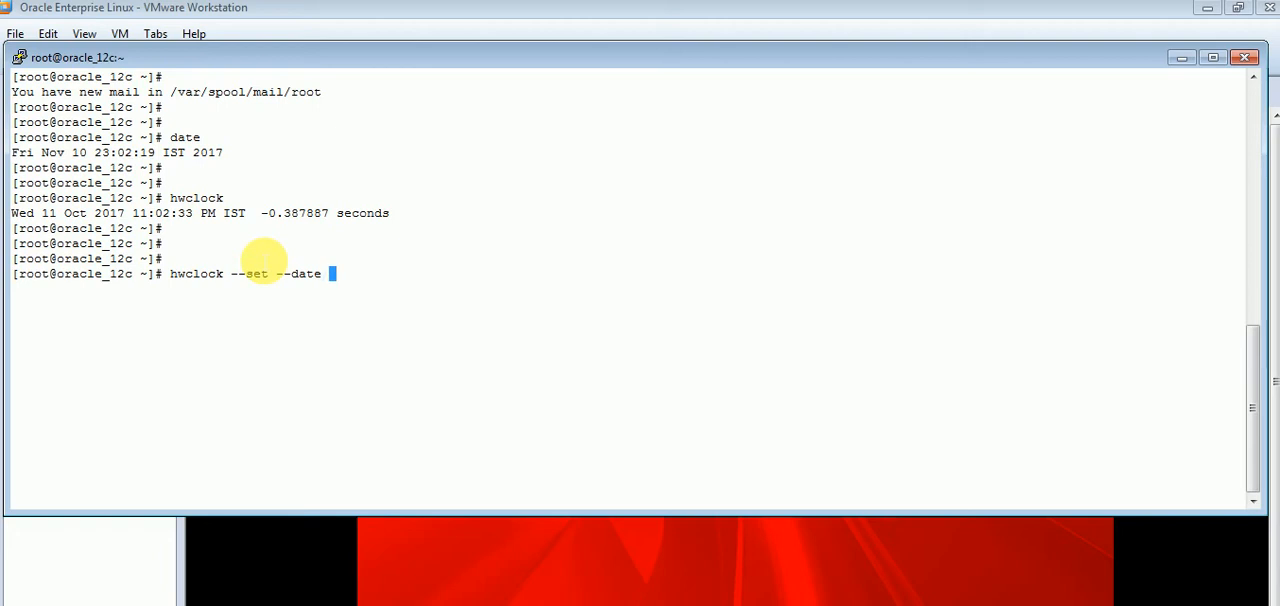
{"action": "type", "text": "\""}
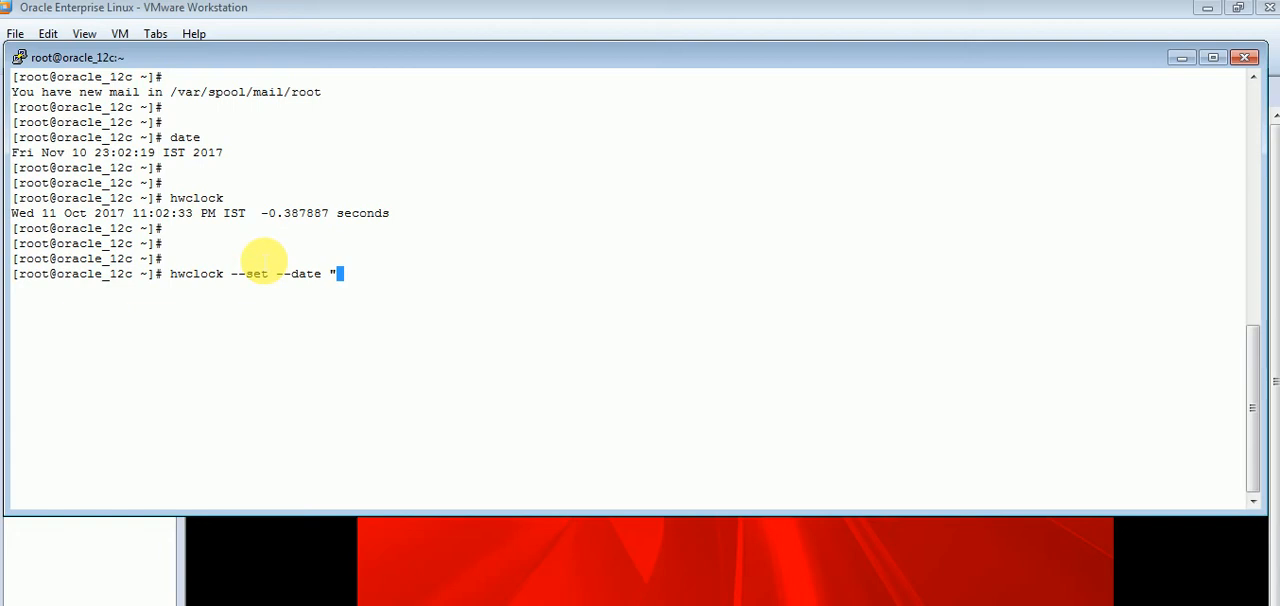
{"action": "type", "text": "1"}
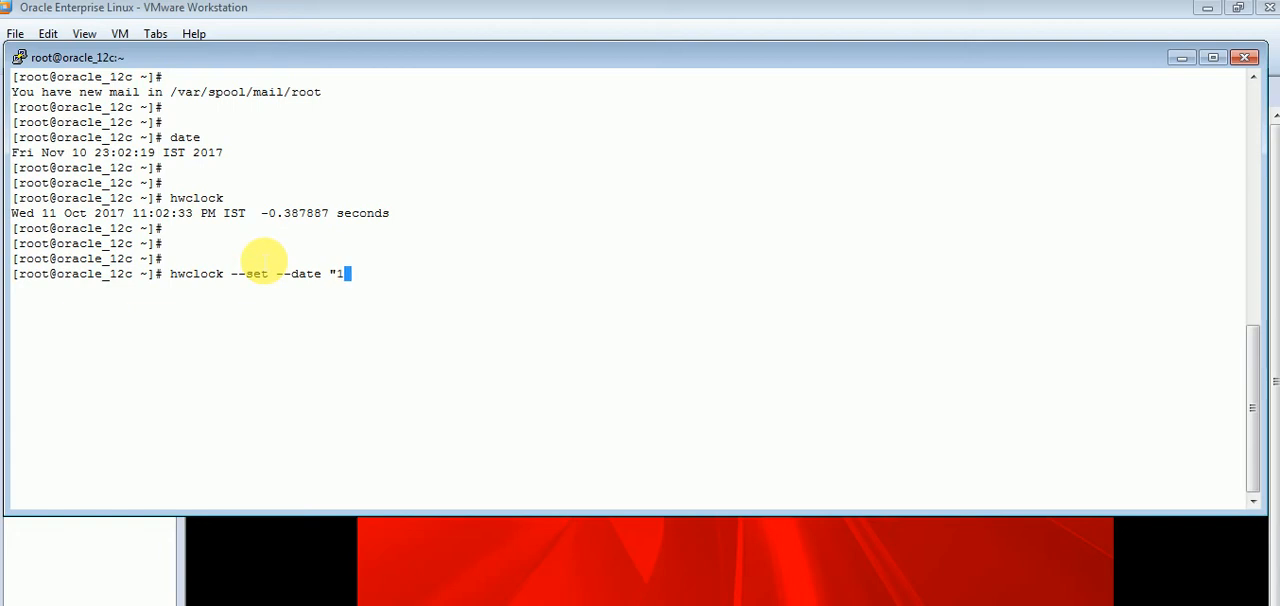
{"action": "type", "text": "1/"}
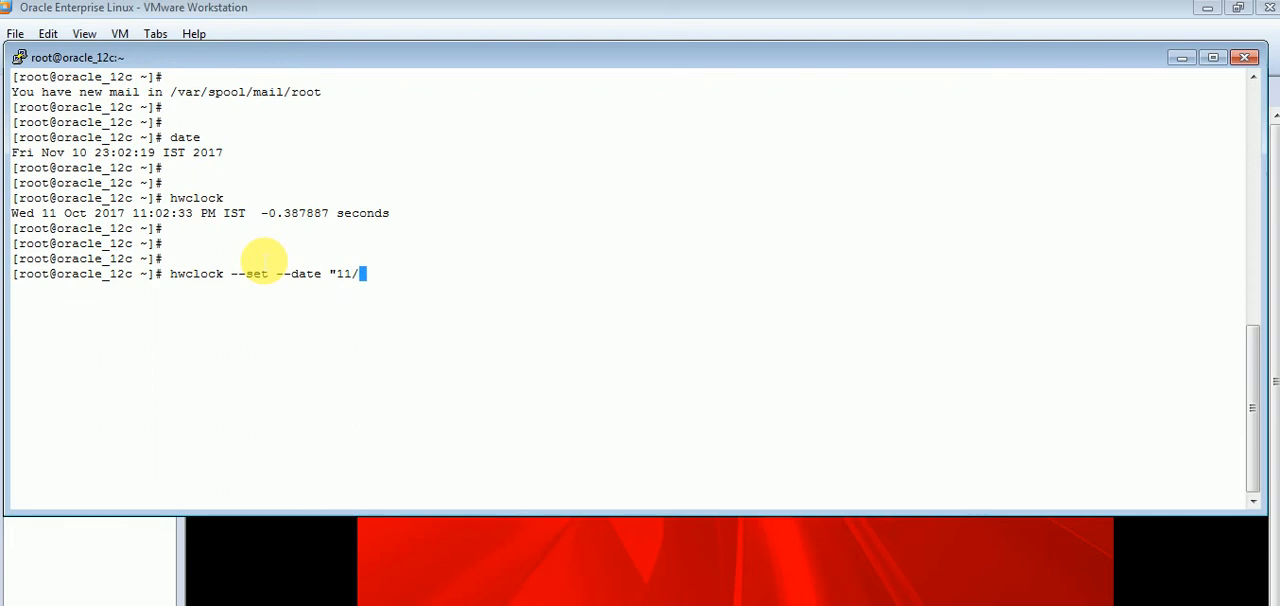
{"action": "type", "text": "1"}
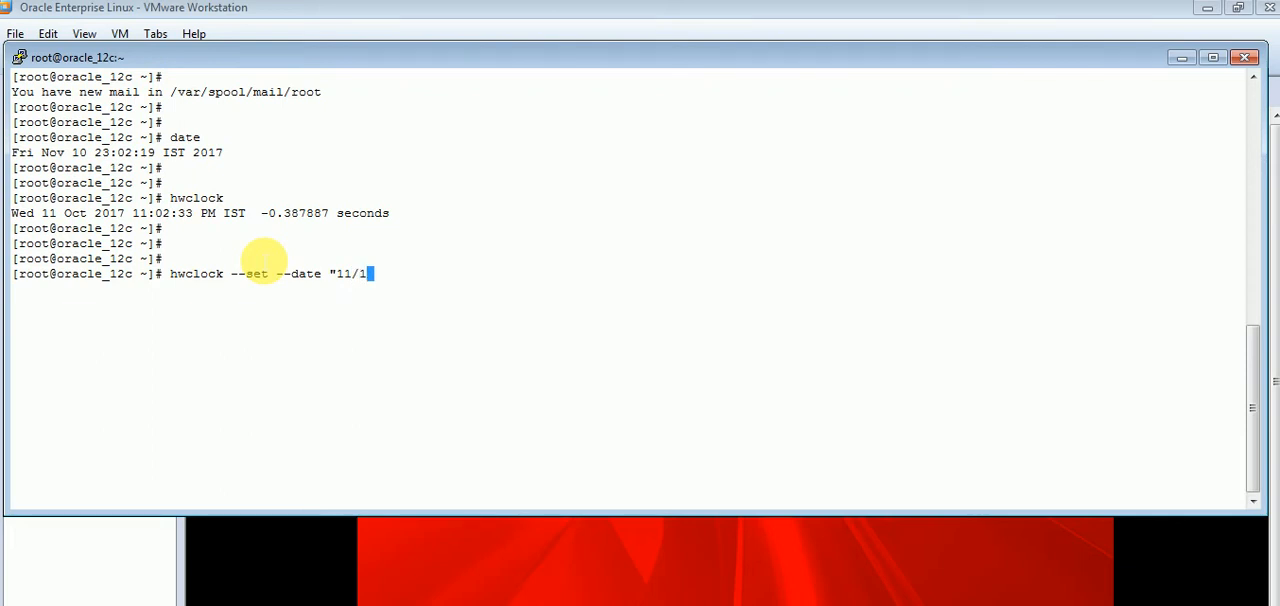
{"action": "type", "text": "0/"}
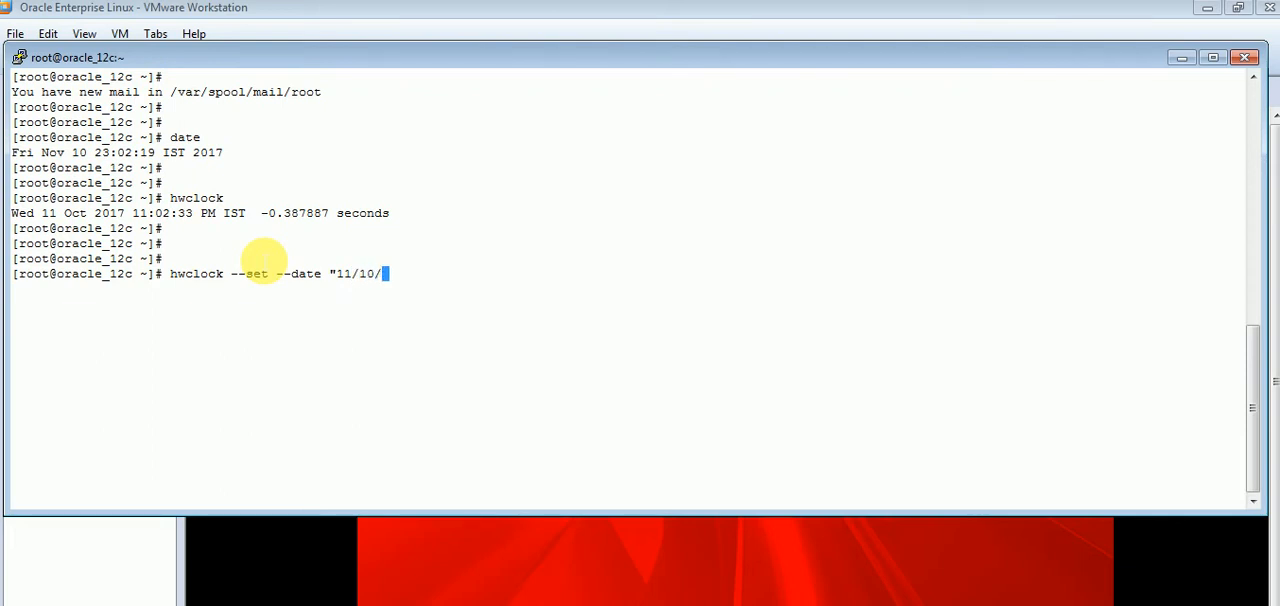
{"action": "type", "text": "2017"}
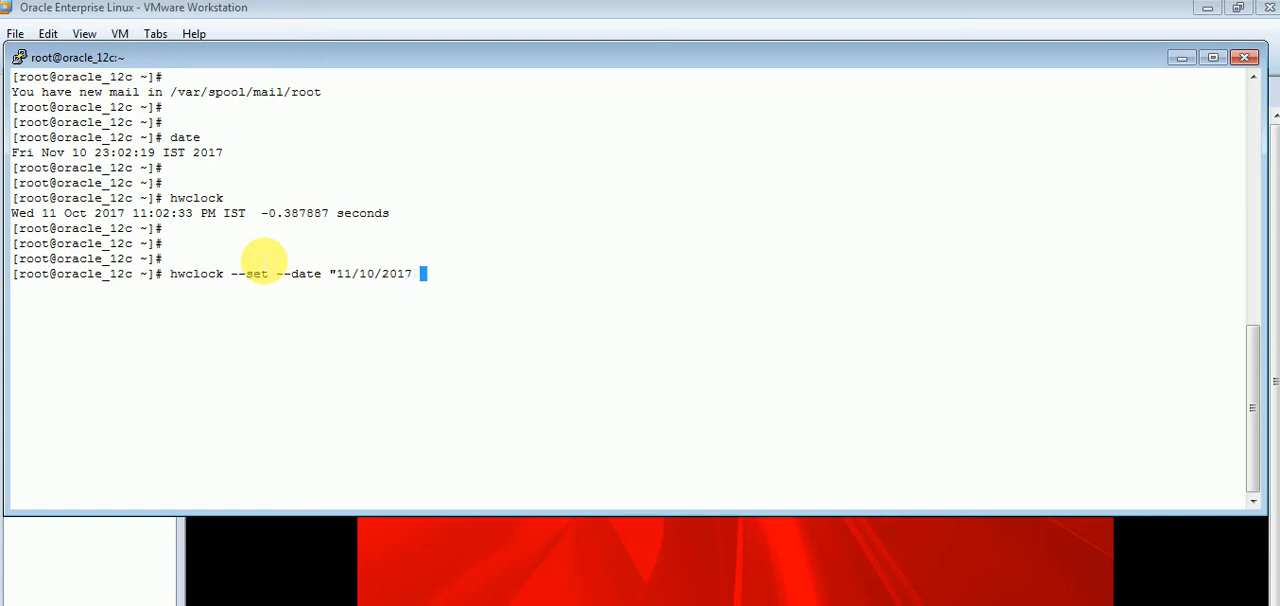
{"action": "type", "text": "2"}
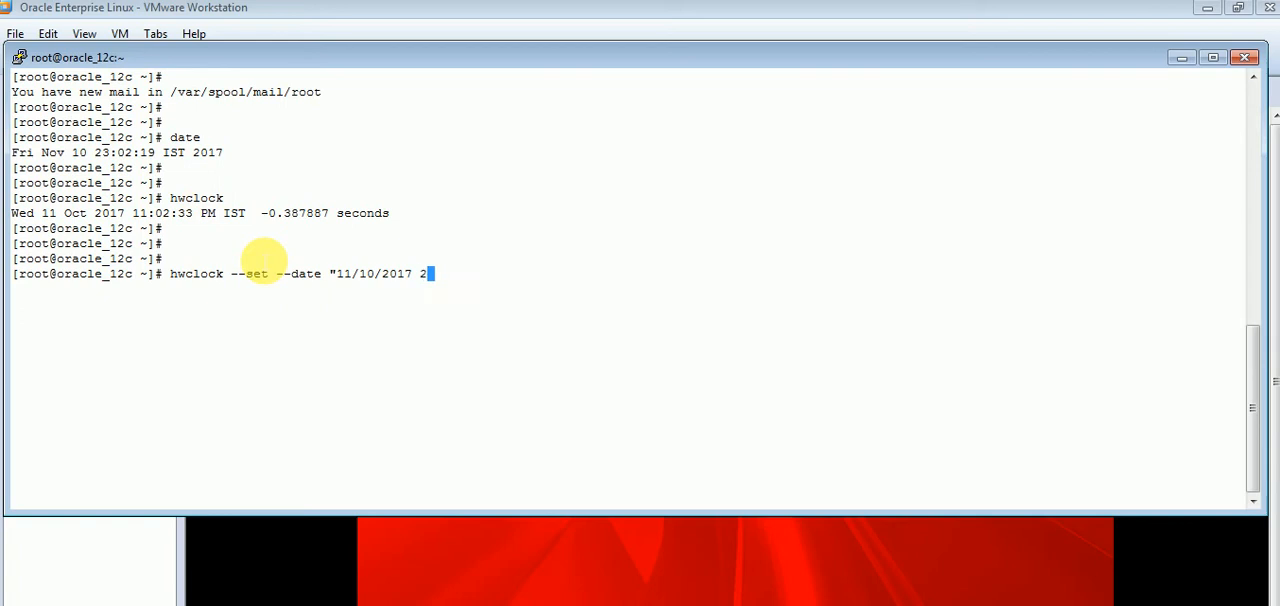
{"action": "type", "text": "3"}
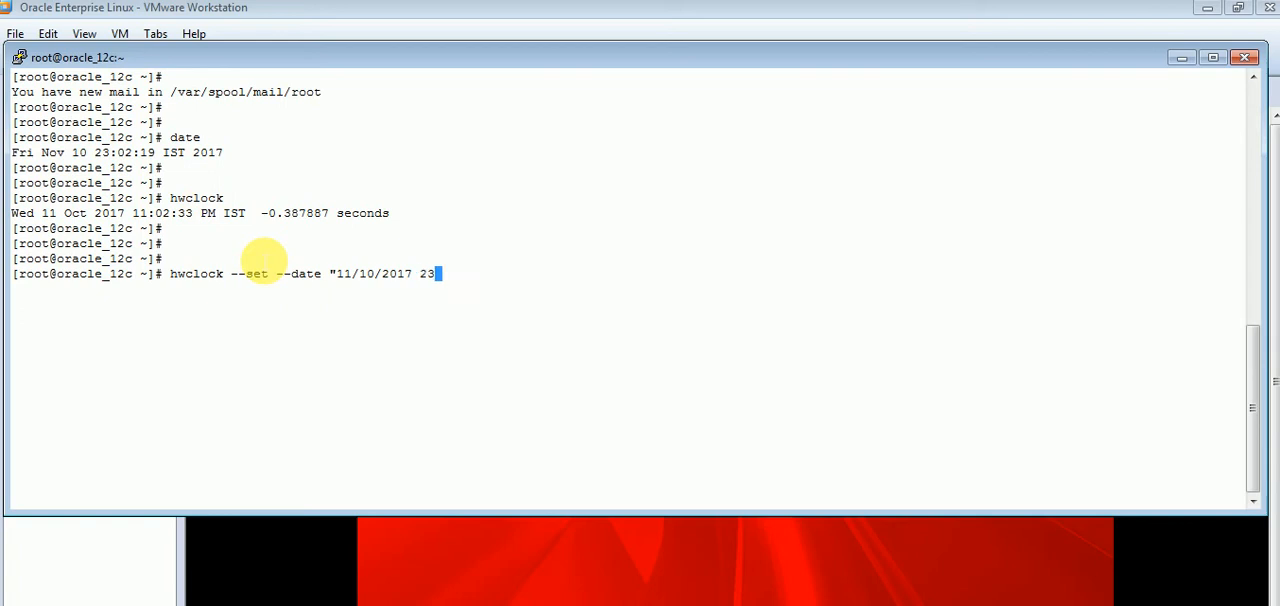
{"action": "type", "text": ":0"}
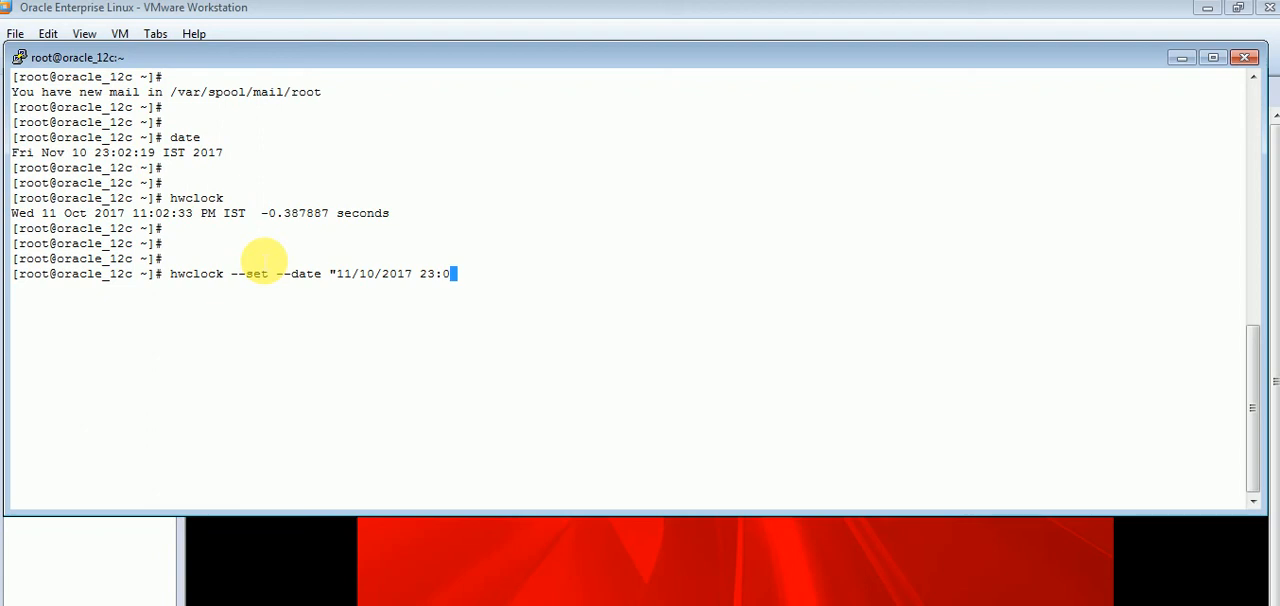
{"action": "type", "text": "3"}
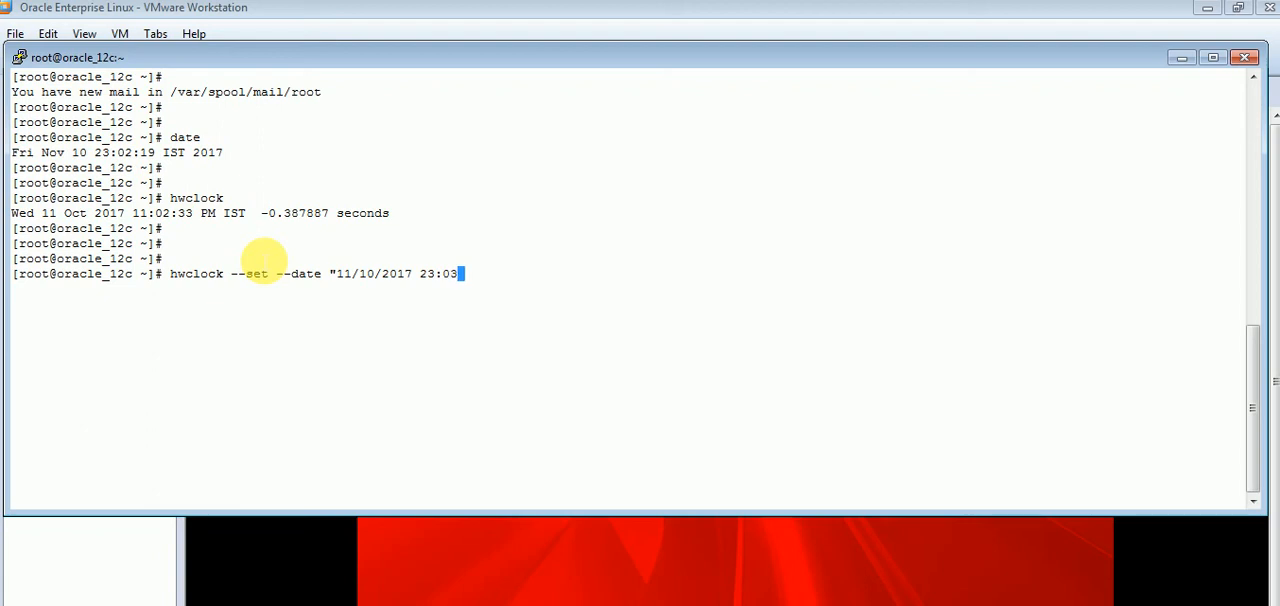
{"action": "type", "text": ":00"}
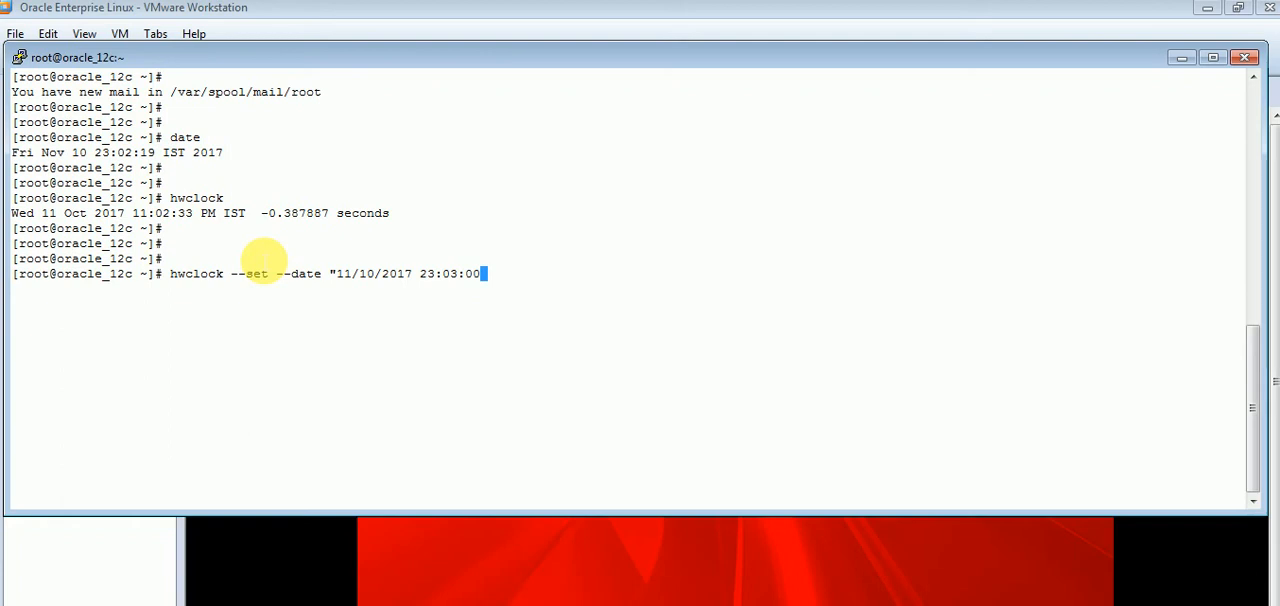
{"action": "type", "text": "\""}
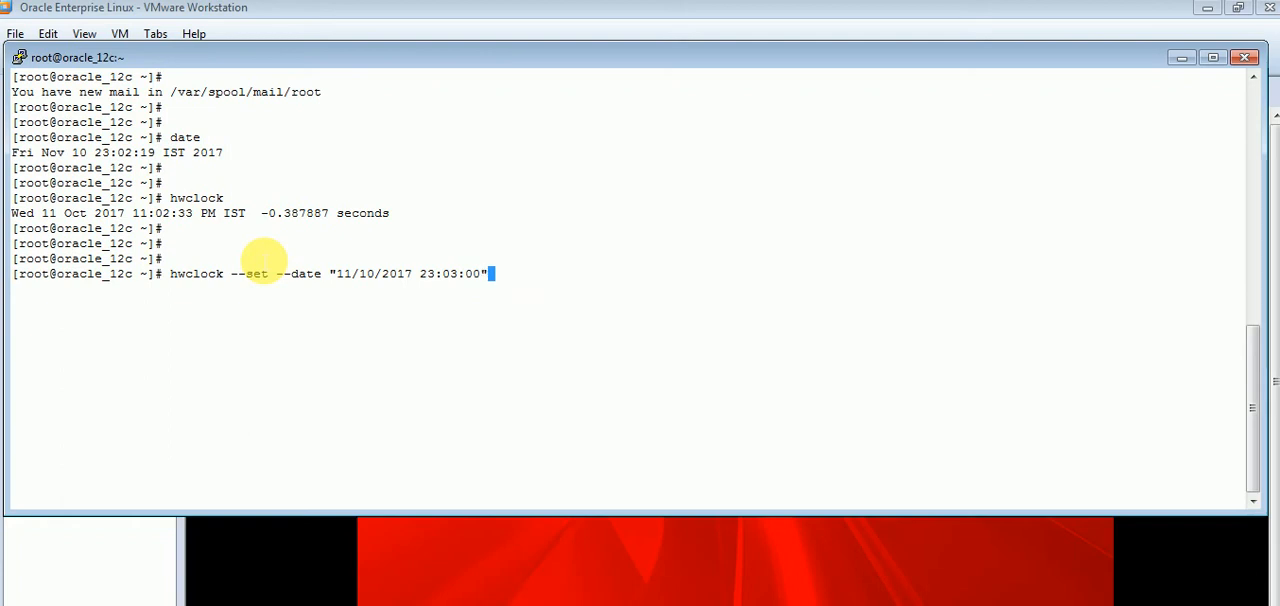
{"action": "key", "text": "Return"}
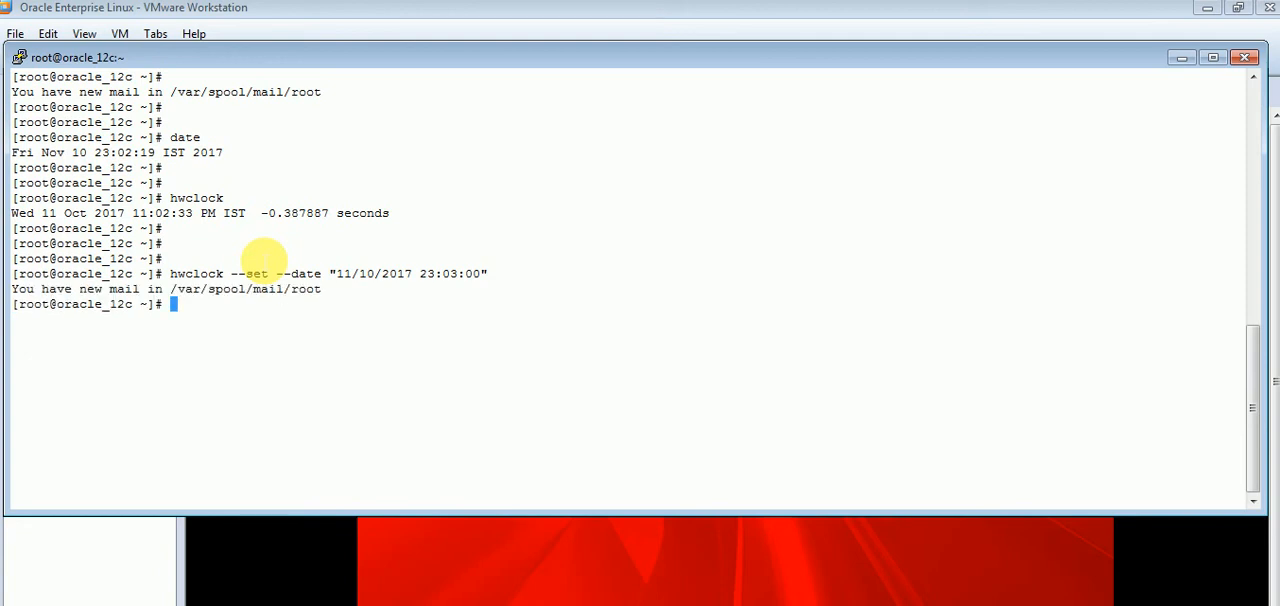
Step: Re-run hwclock, now showing Fri 10 Nov 2017 11:03:09 PM IST, and add a blank prompt
{"action": "type", "text": "hwclock"}
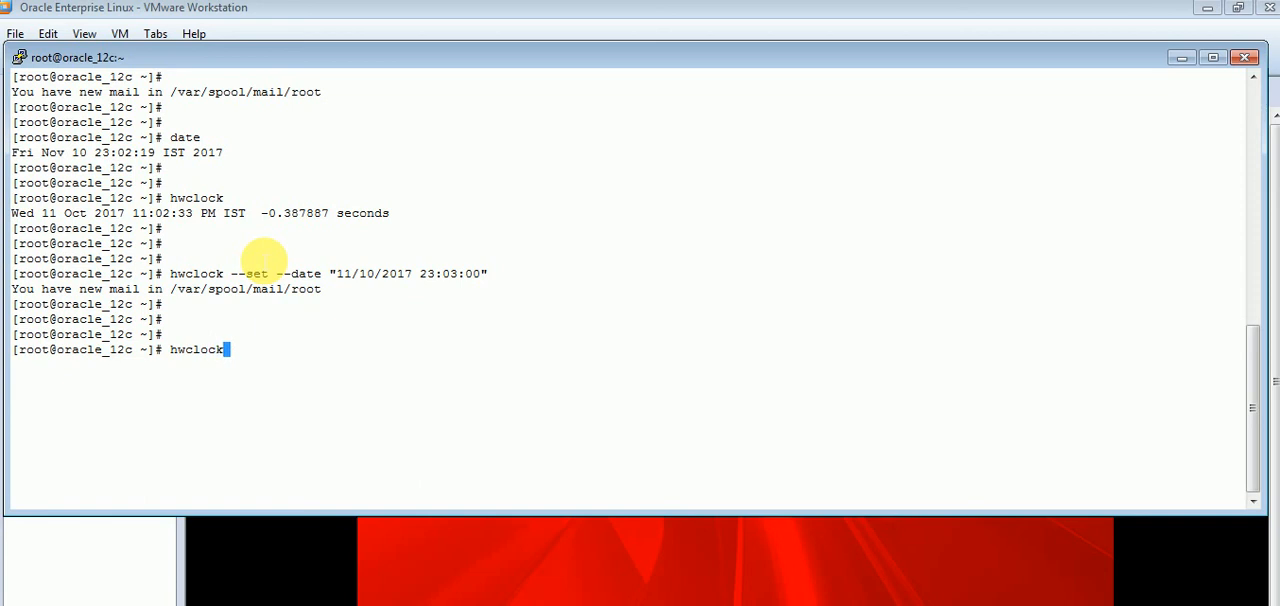
{"action": "key", "text": "Return"}
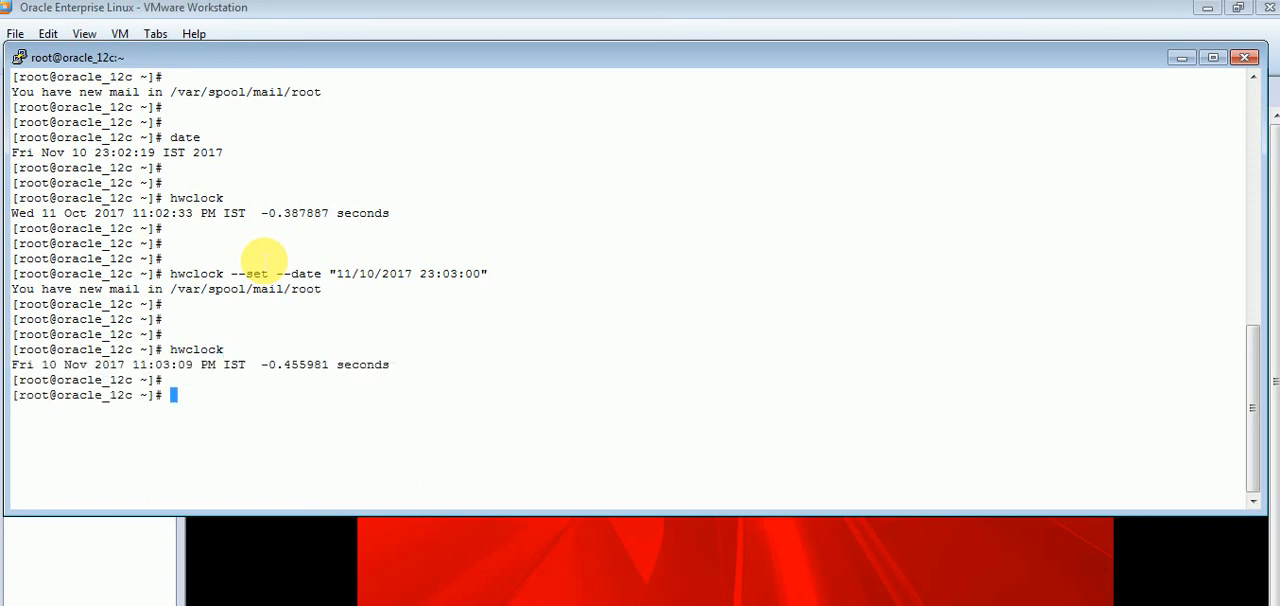
{"action": "key", "text": "Return"}
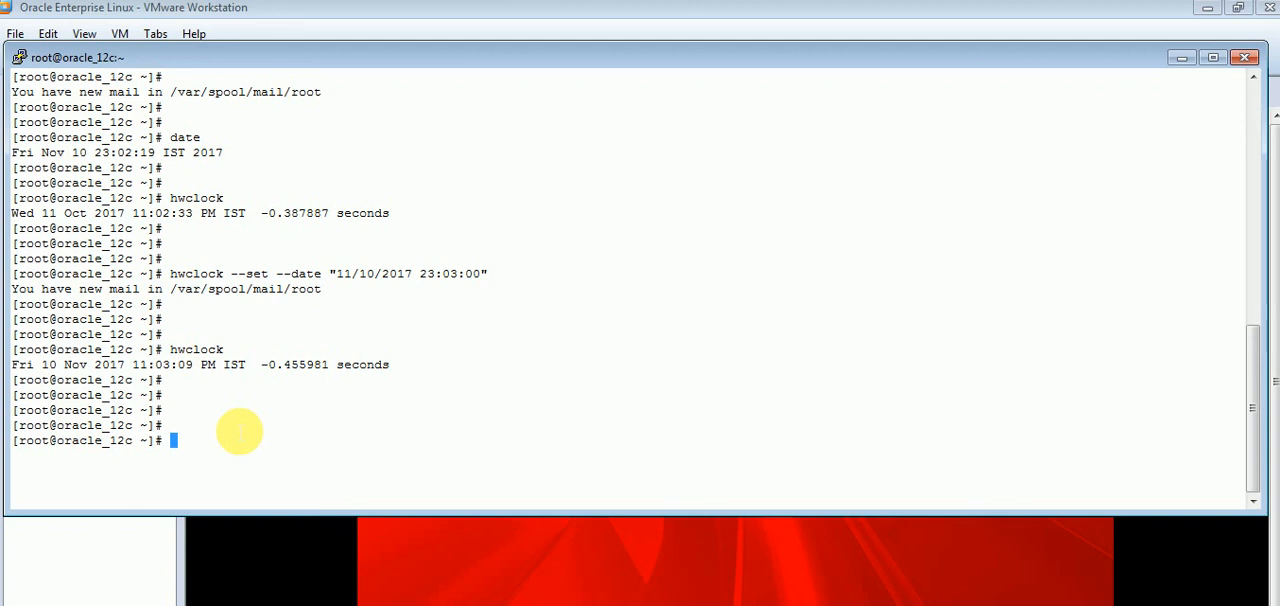
{"action": "mouse_move", "coordinate": [230, 457]}
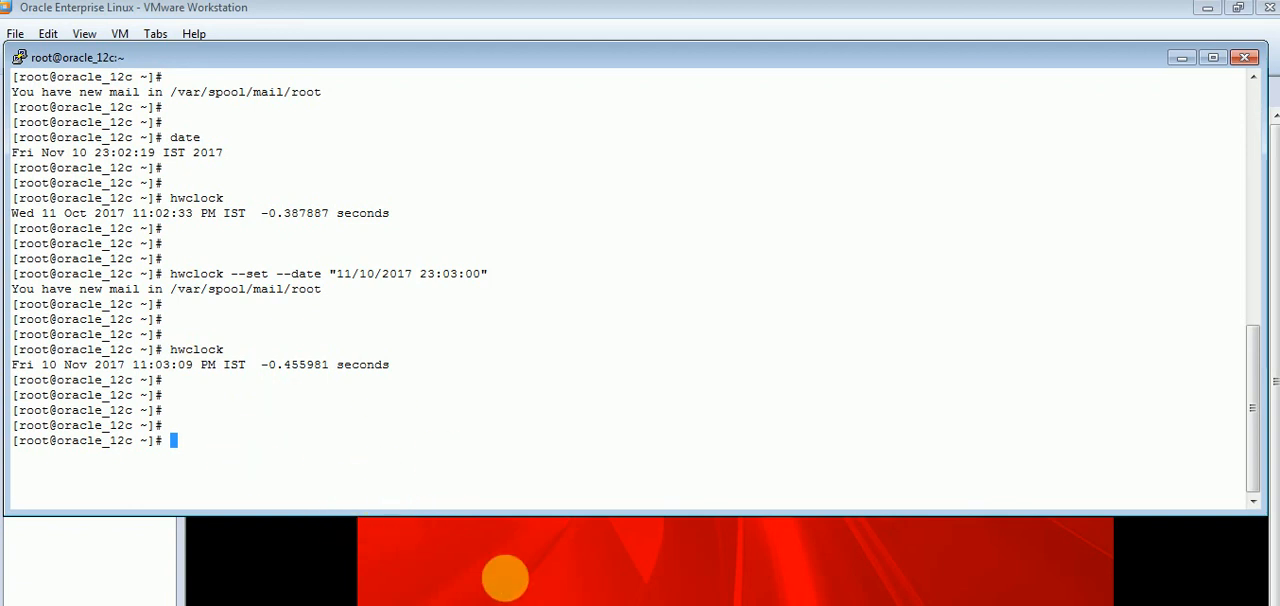
{"action": "mouse_move", "coordinate": [393, 488]}
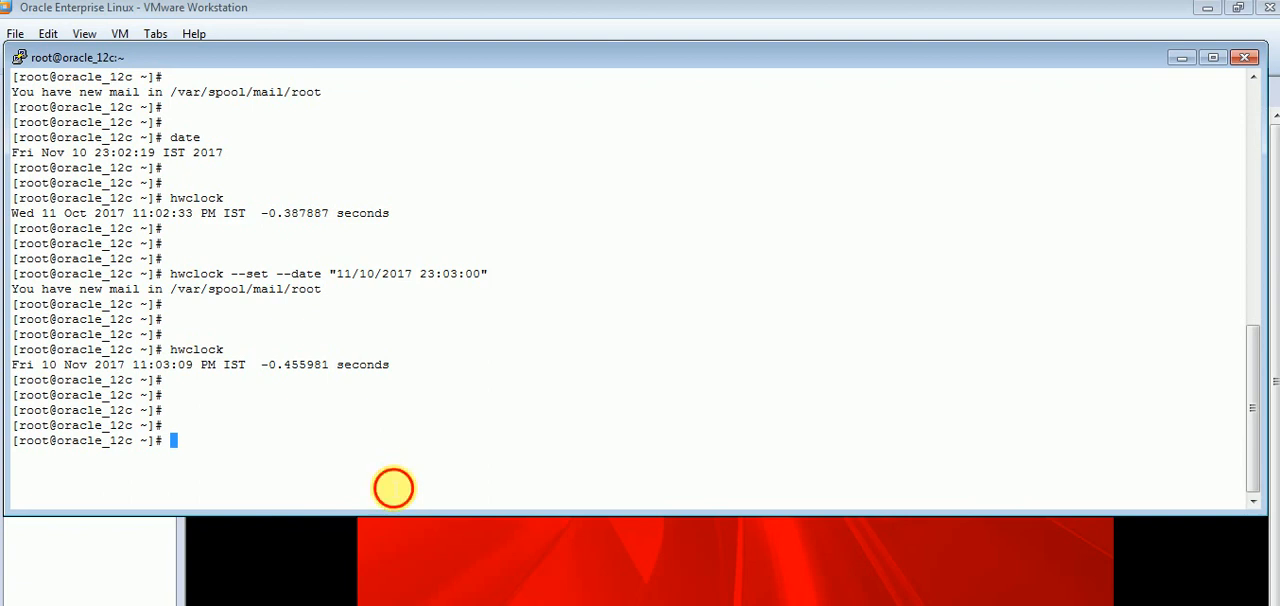
{"action": "mouse_move", "coordinate": [575, 442]}
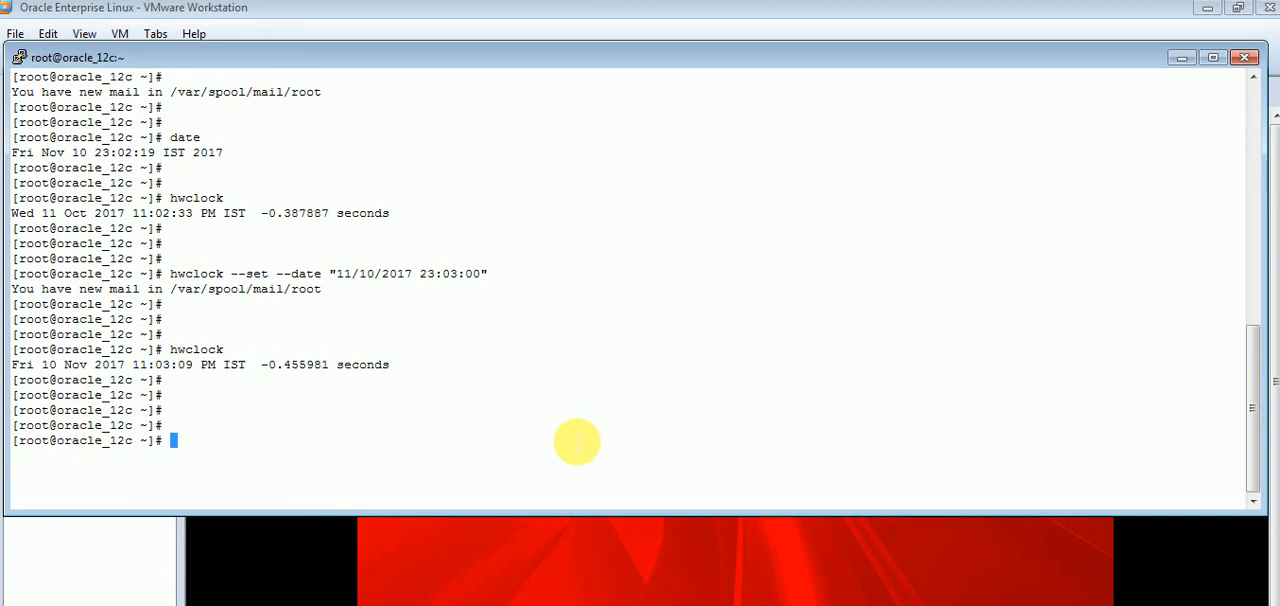
{"action": "mouse_move", "coordinate": [485, 457]}
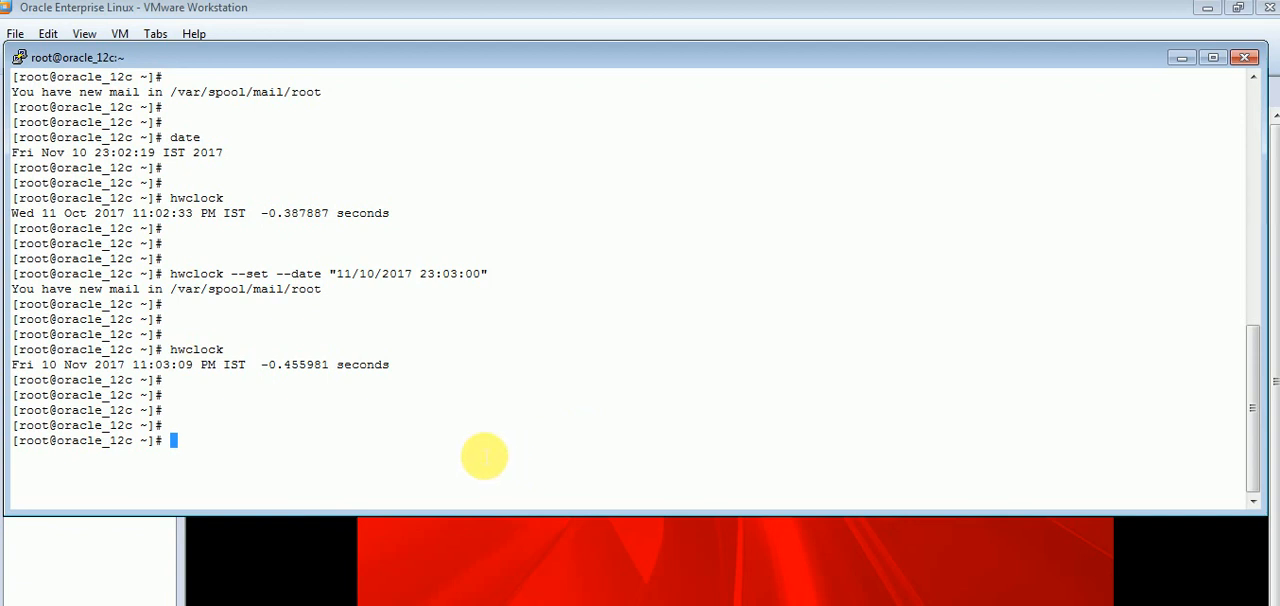